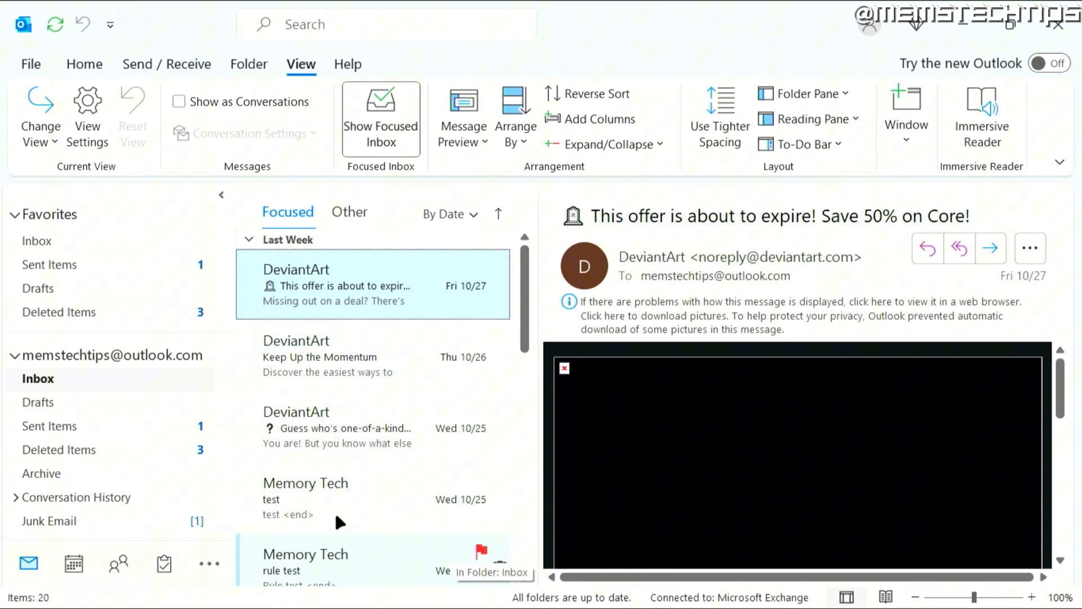
# - Bring up the Account Information backstage view from the File menu
pyautogui.click(30, 65)
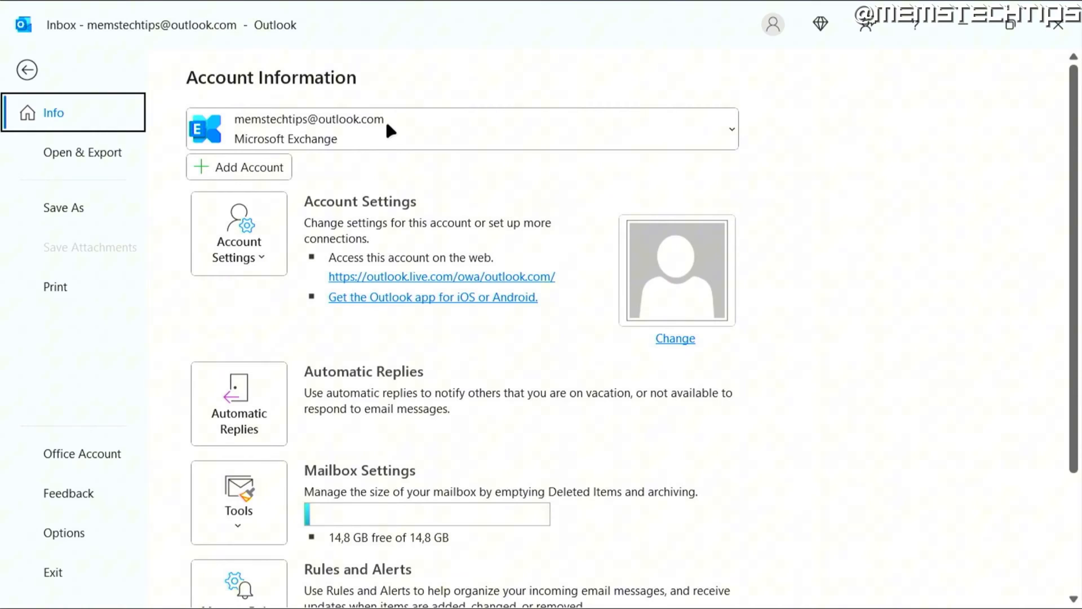
pyautogui.moveTo(447, 279)
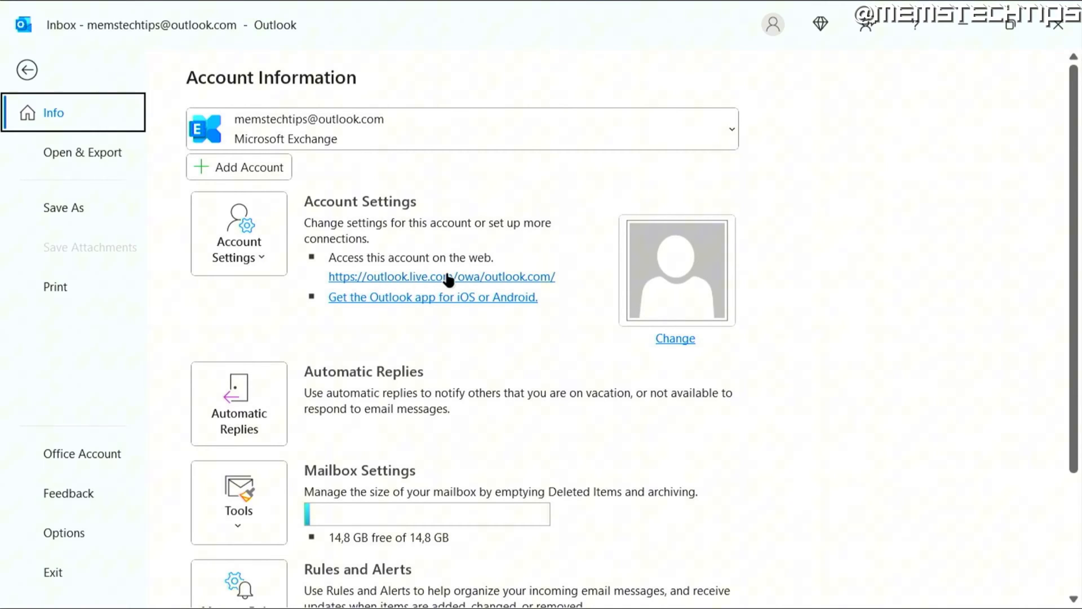
# - Open the mailbox at outlook.live.com and show the account manager from the MT profile icon
pyautogui.click(441, 276)
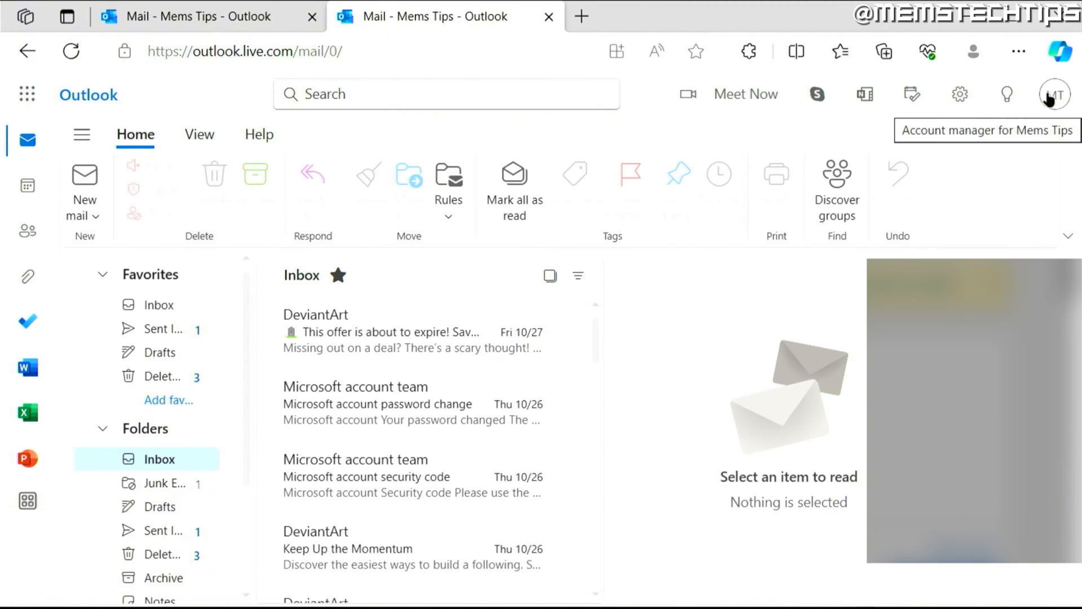
pyautogui.click(1054, 95)
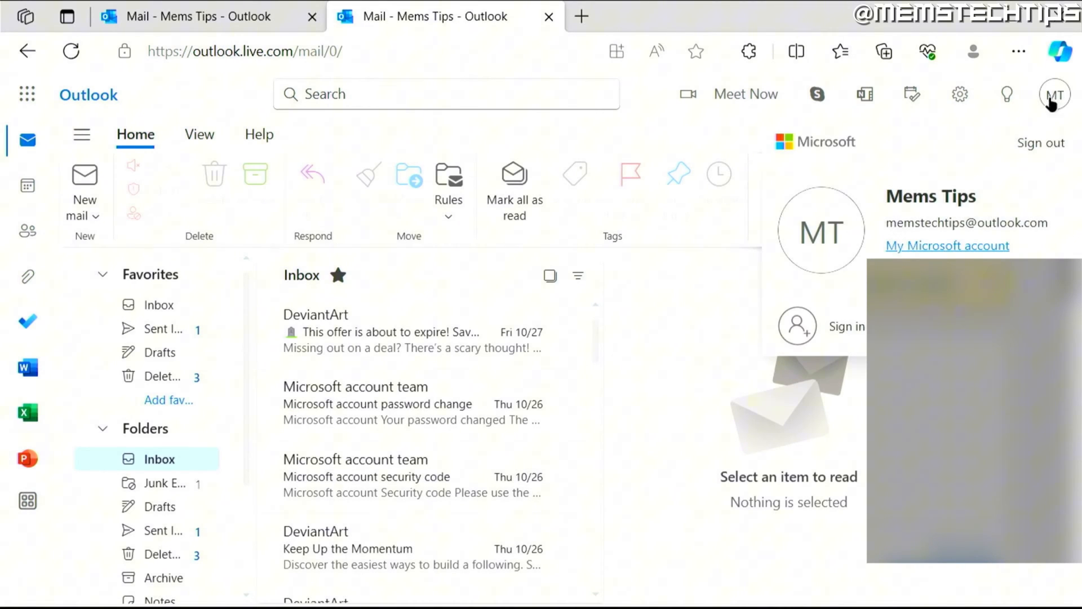
pyautogui.moveTo(947, 245)
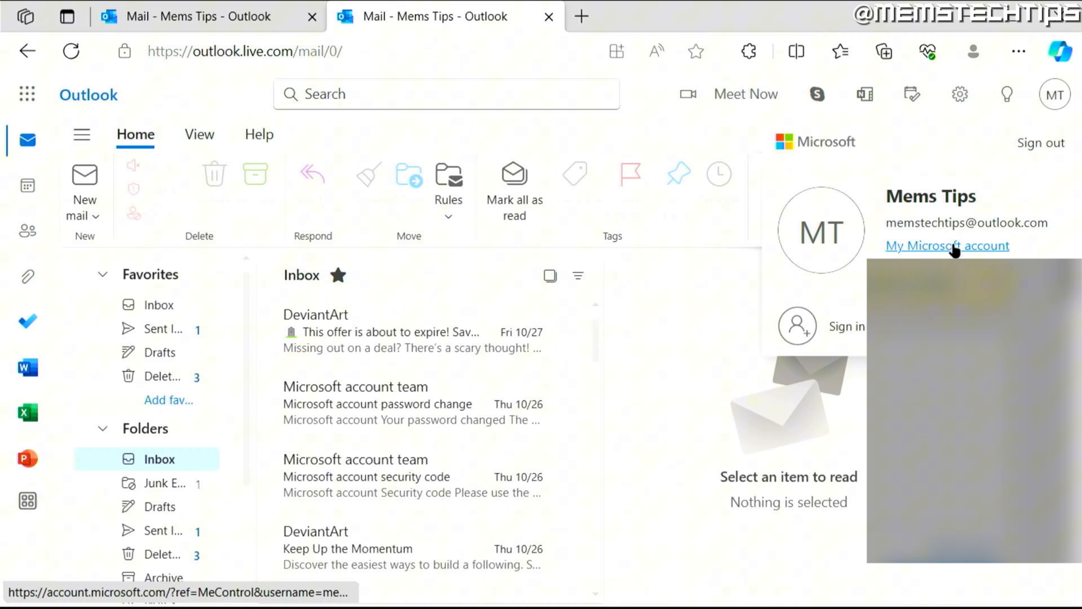
pyautogui.click(946, 245)
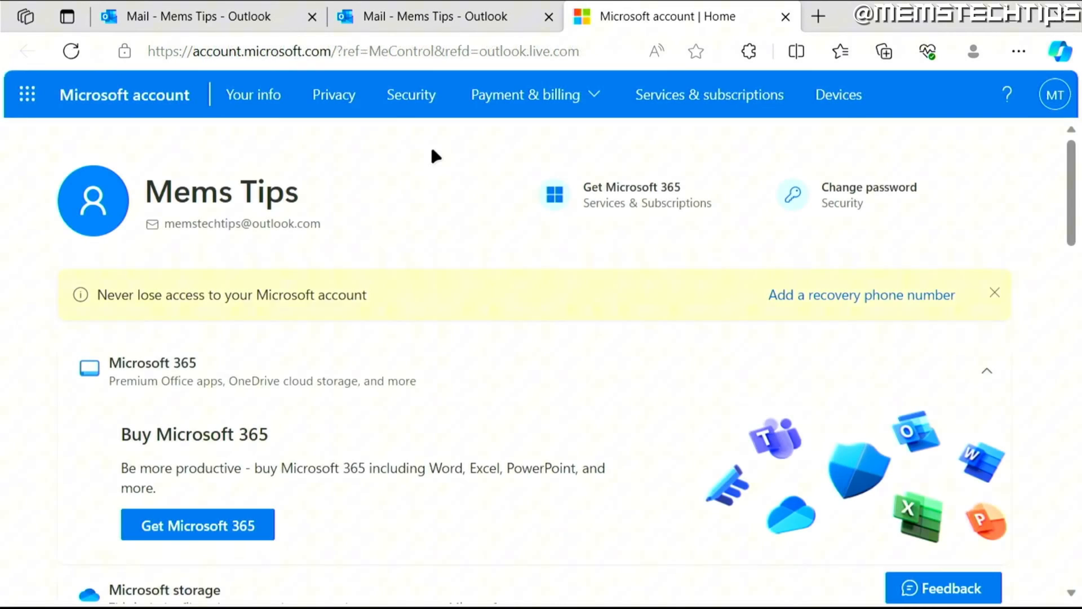
pyautogui.moveTo(475, 222)
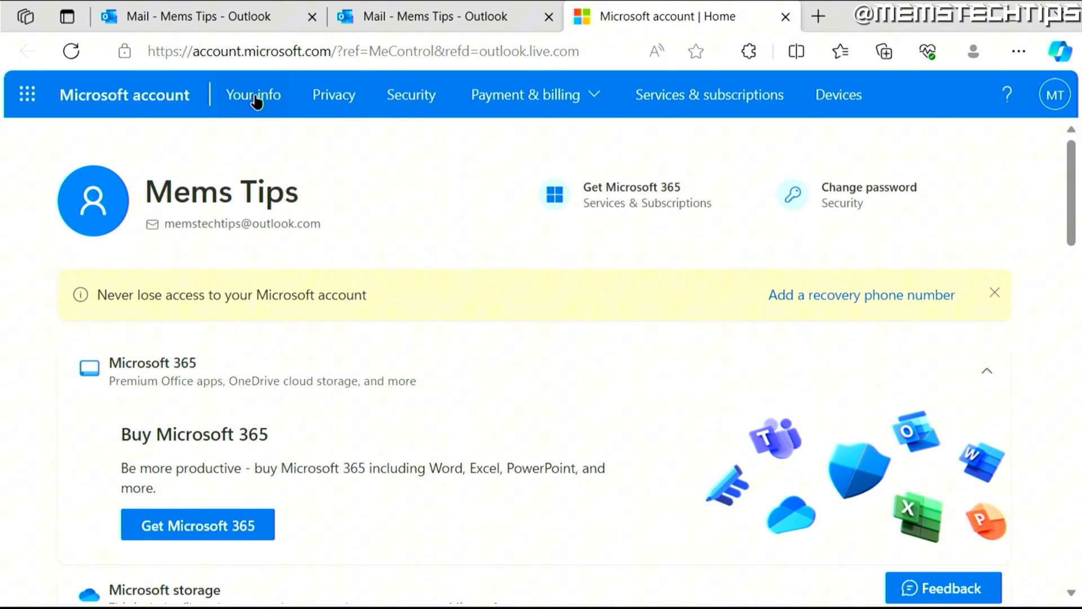
pyautogui.click(252, 95)
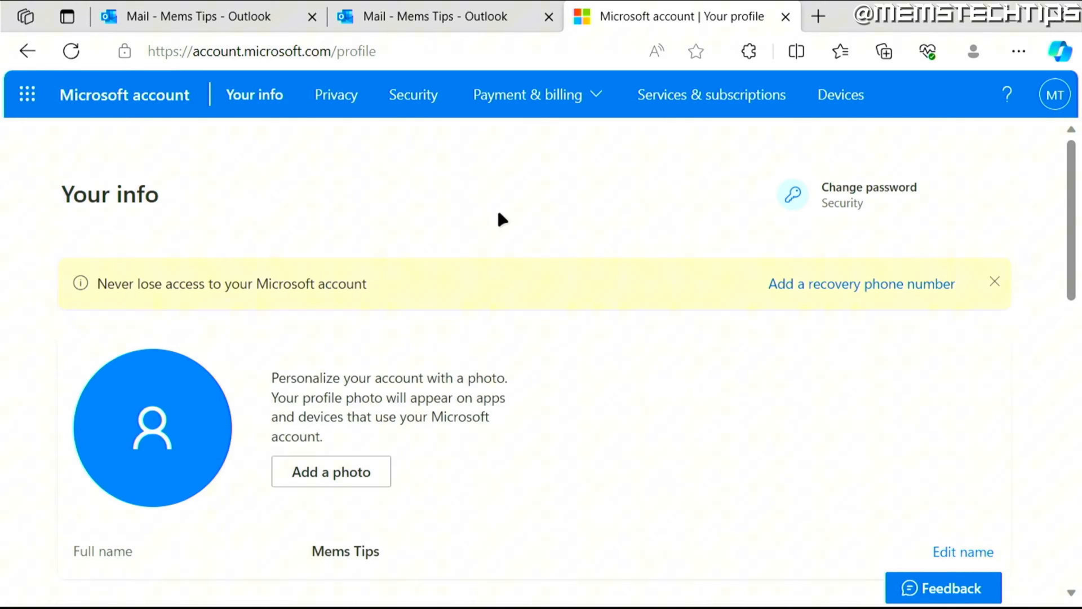
pyautogui.scroll(-3)
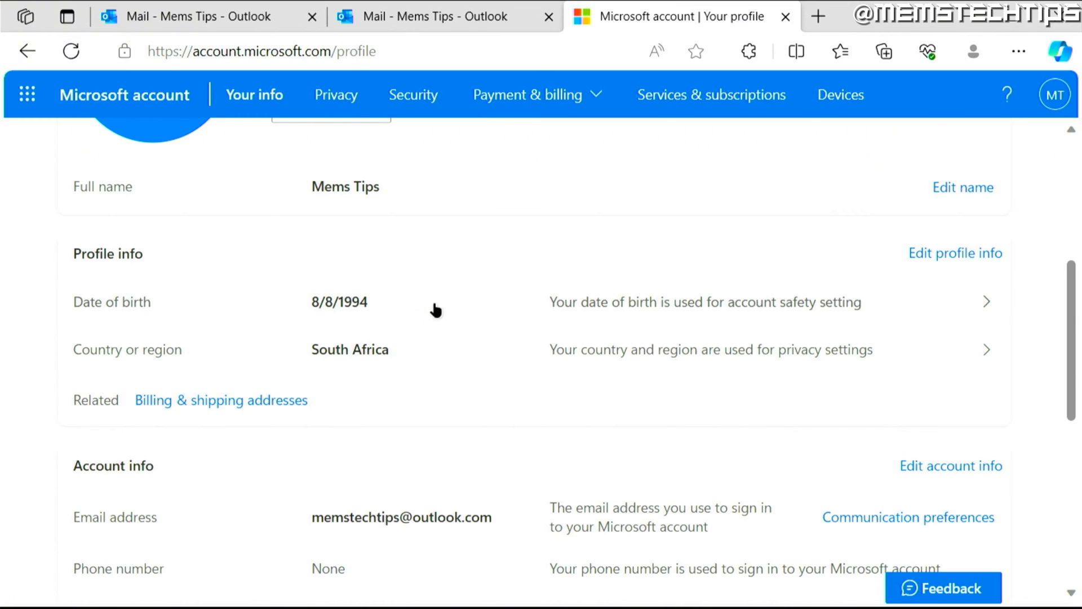
pyautogui.click(954, 253)
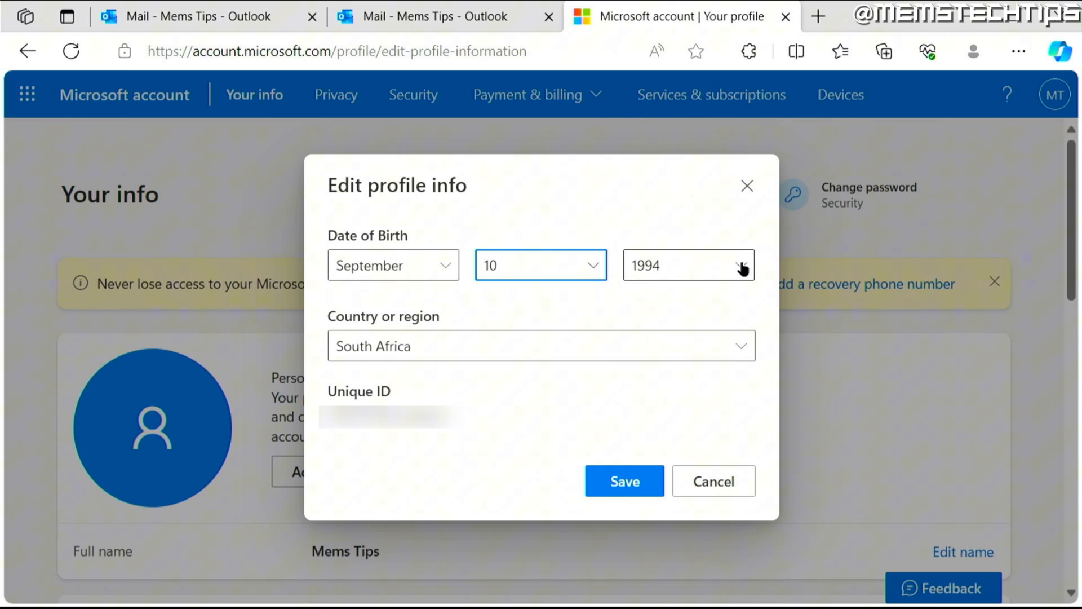
pyautogui.click(688, 263)
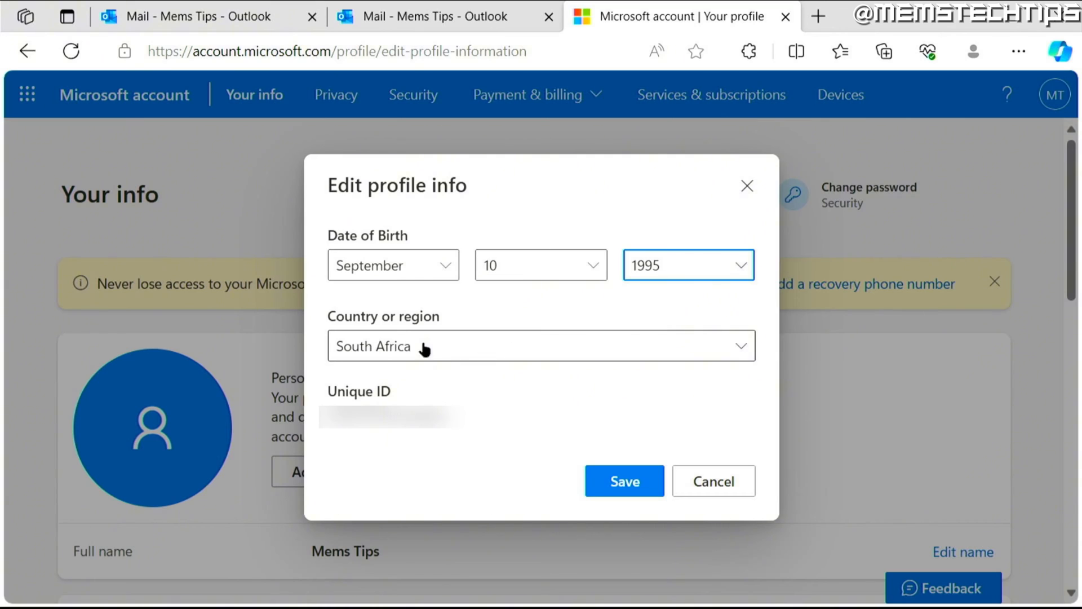
pyautogui.moveTo(712, 481)
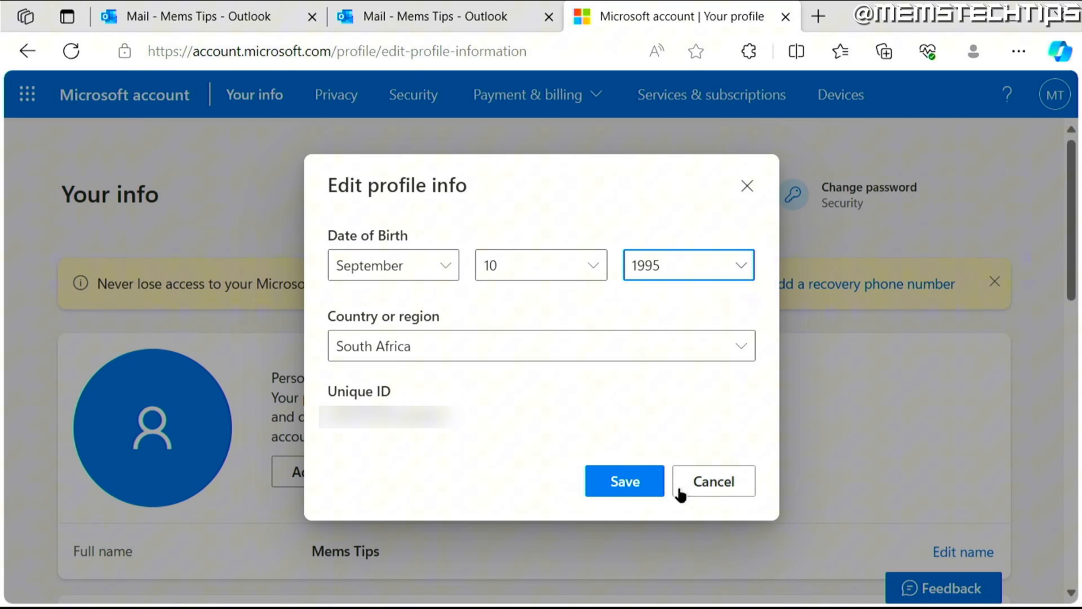
pyautogui.click(712, 481)
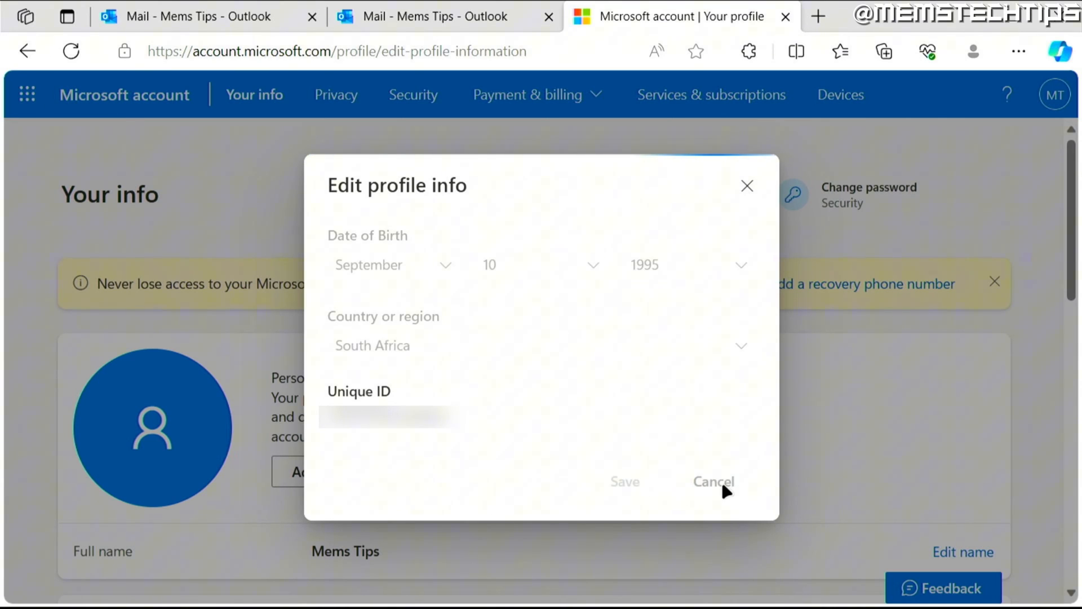
pyautogui.click(712, 481)
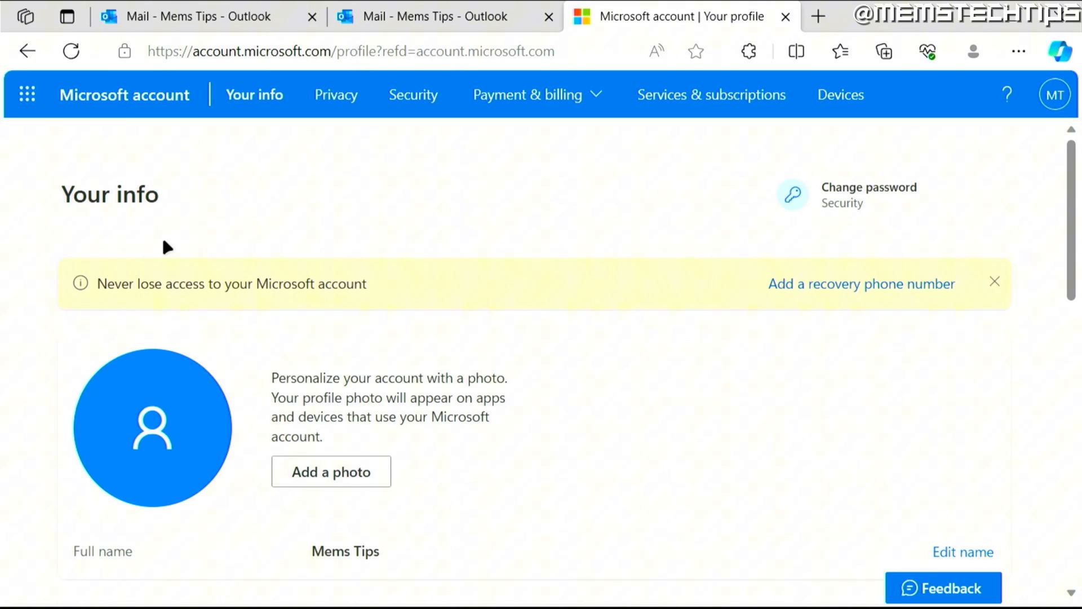
pyautogui.scroll(-3)
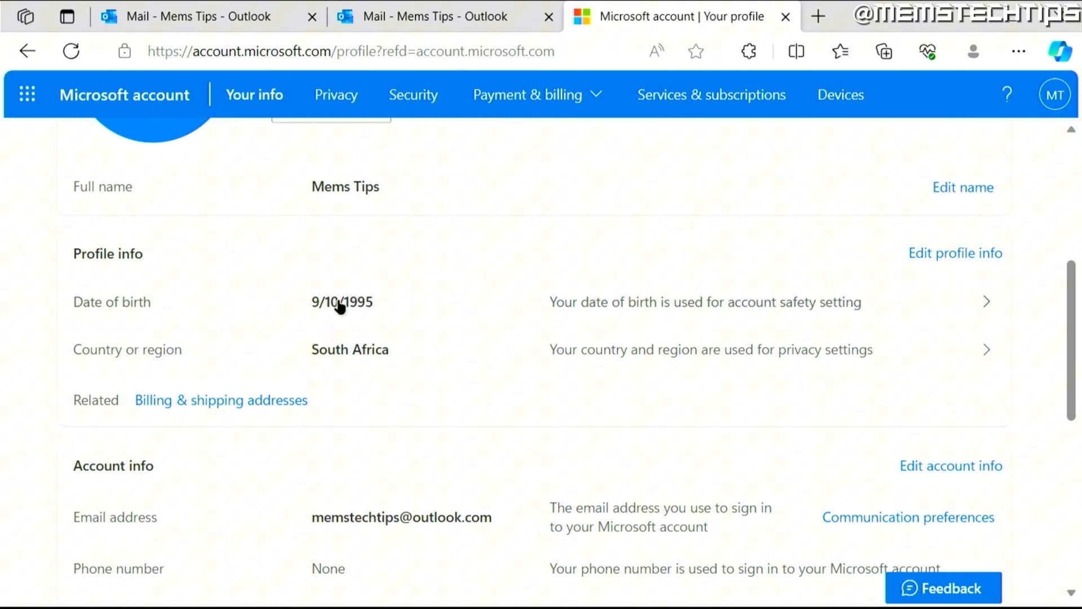
pyautogui.moveTo(453, 311)
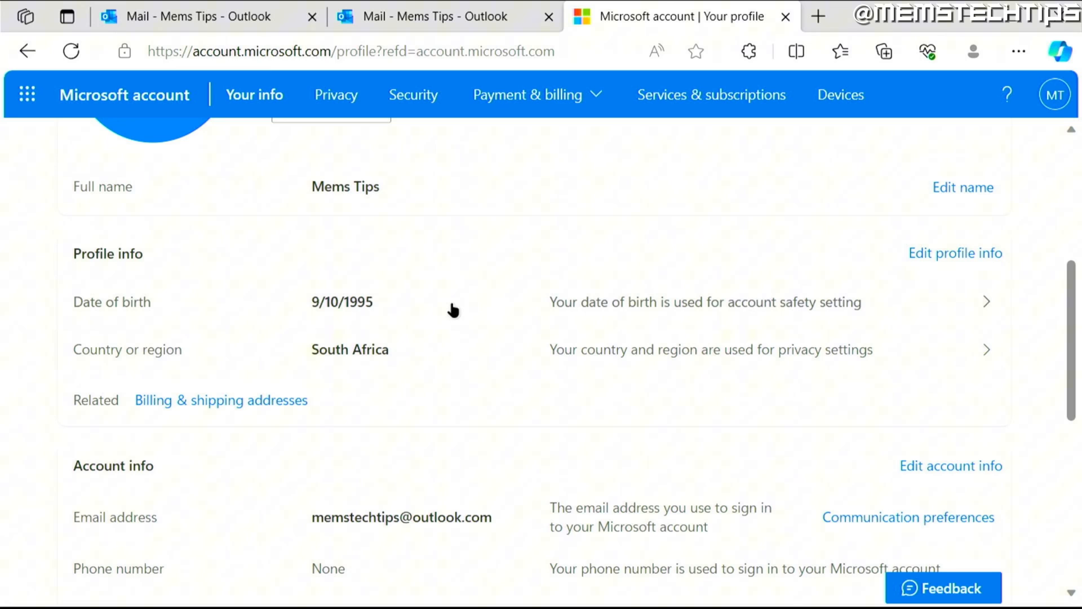